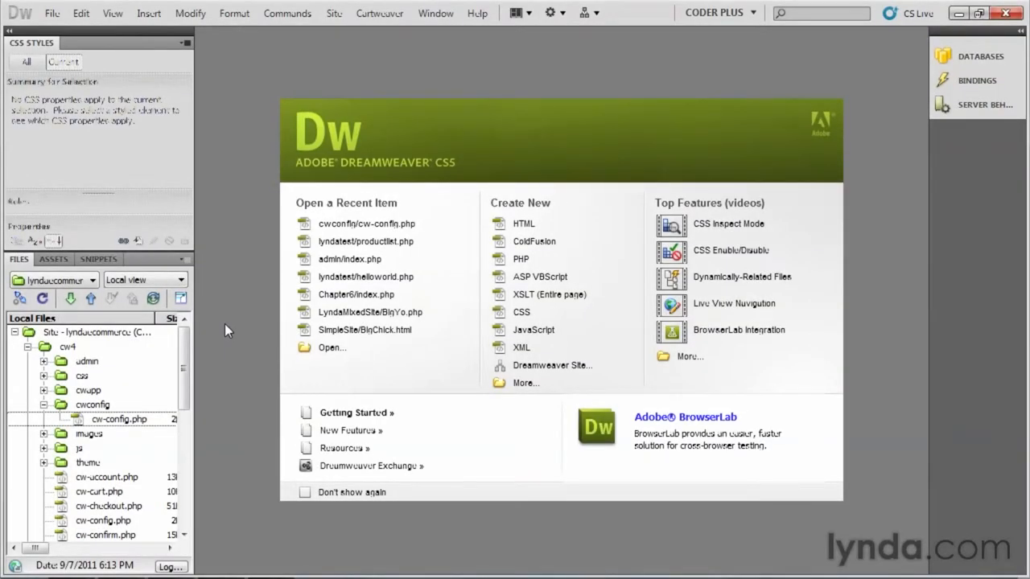
# - View cw-config.php's database hostname, user, password and name settings, then begin editing the site setup
pyautogui.click(68, 346)
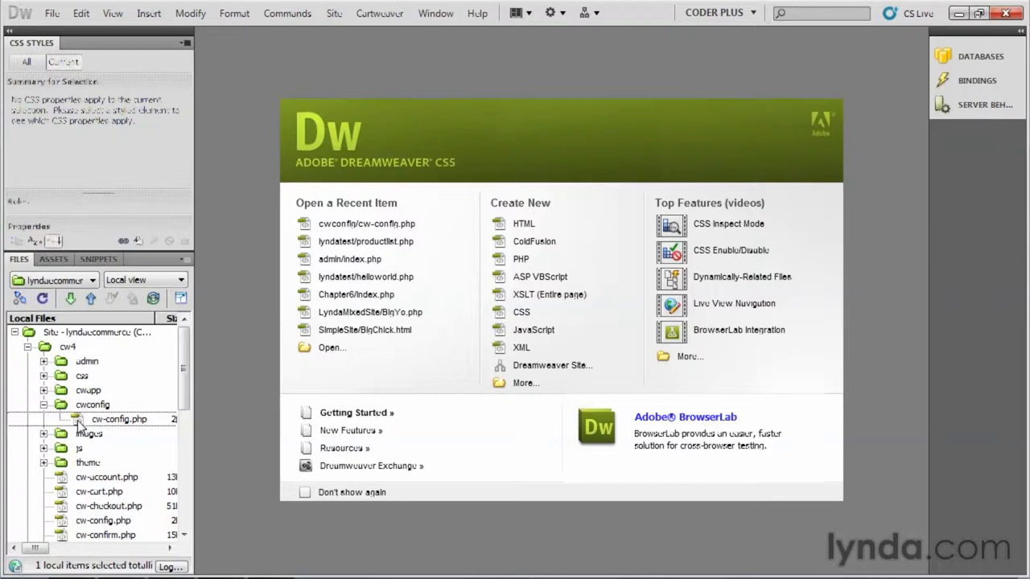
pyautogui.doubleClick(119, 419)
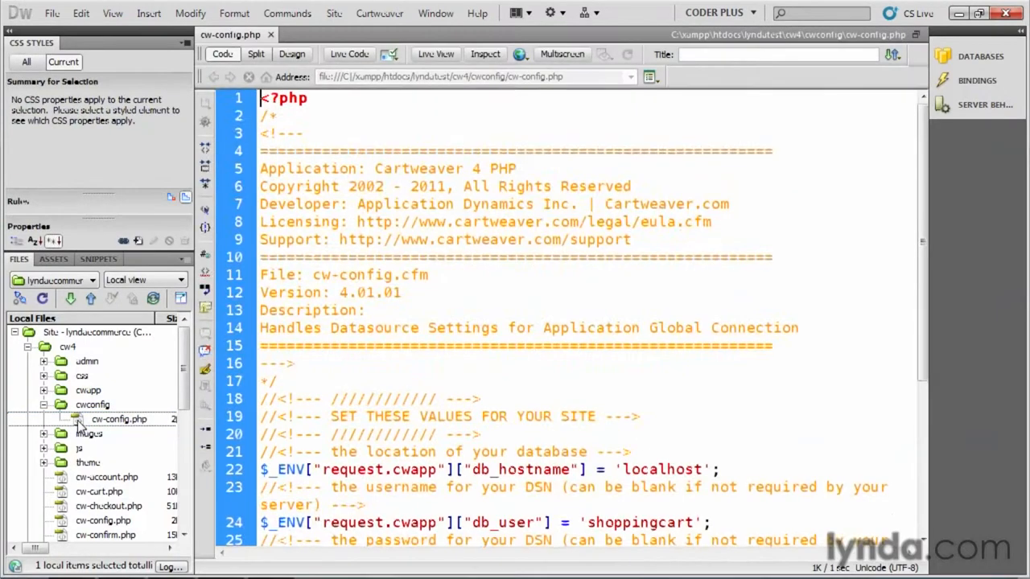
pyautogui.scroll(-3)
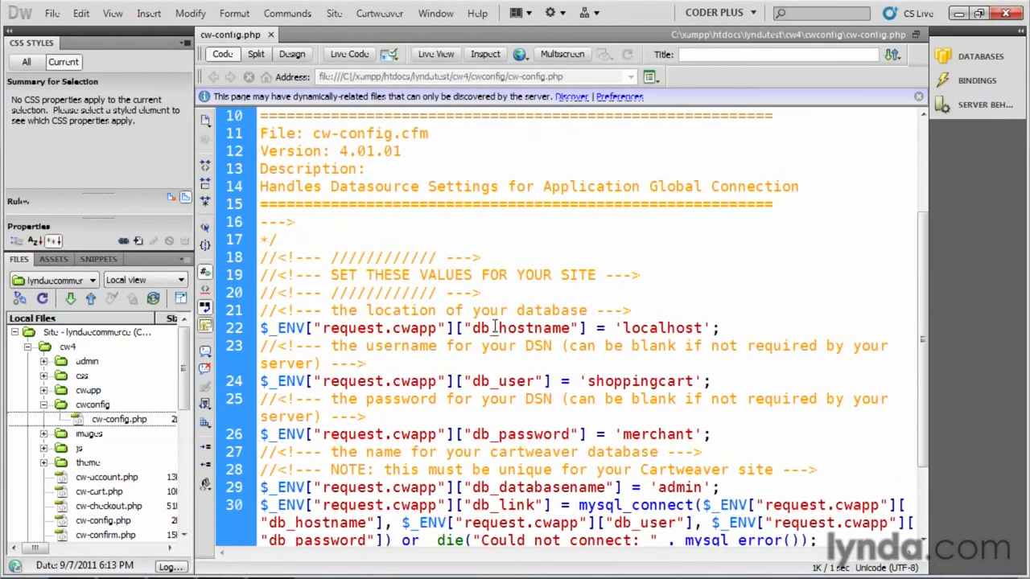
pyautogui.scroll(-3)
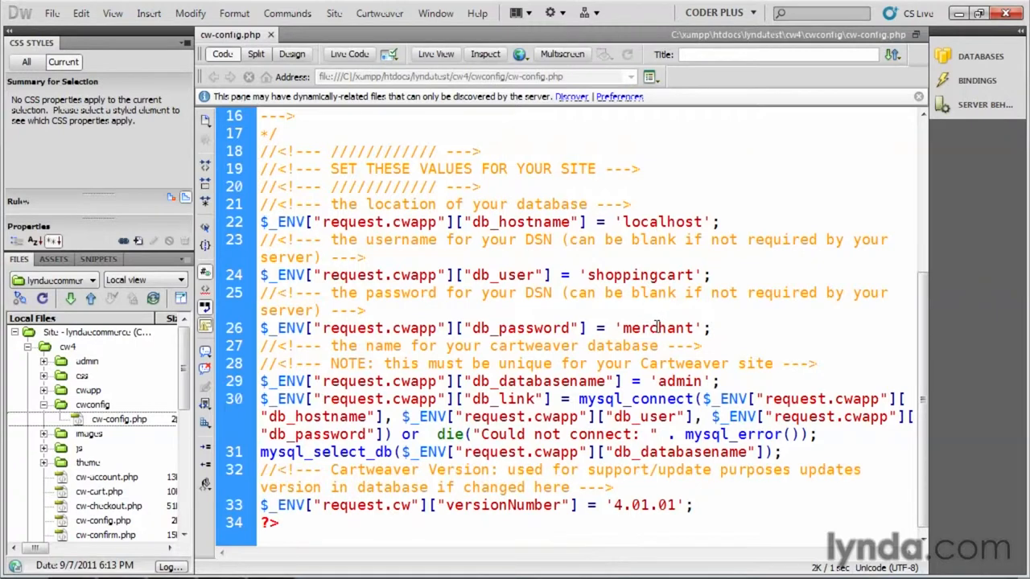
pyautogui.moveTo(727, 269)
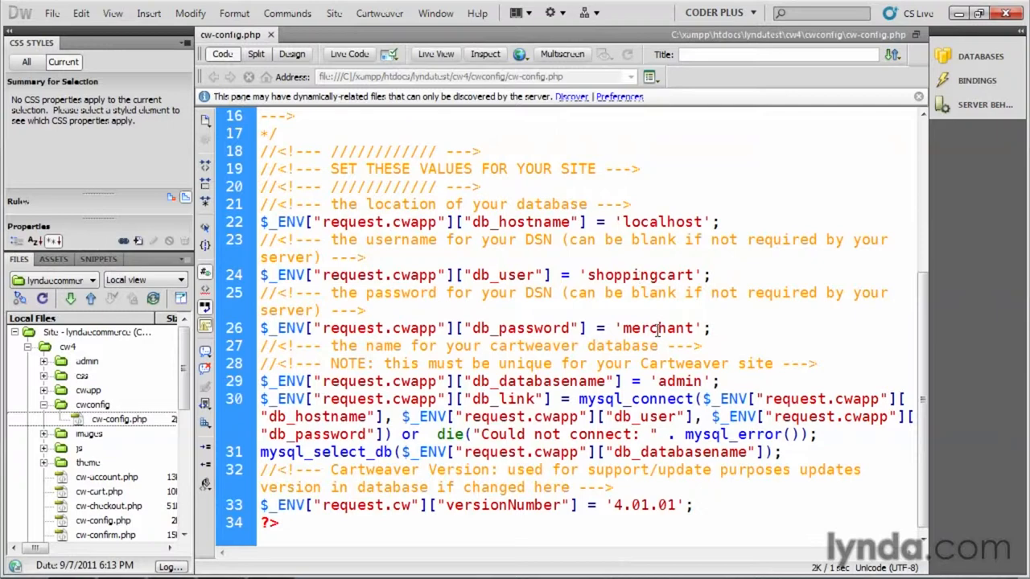
pyautogui.click(94, 404)
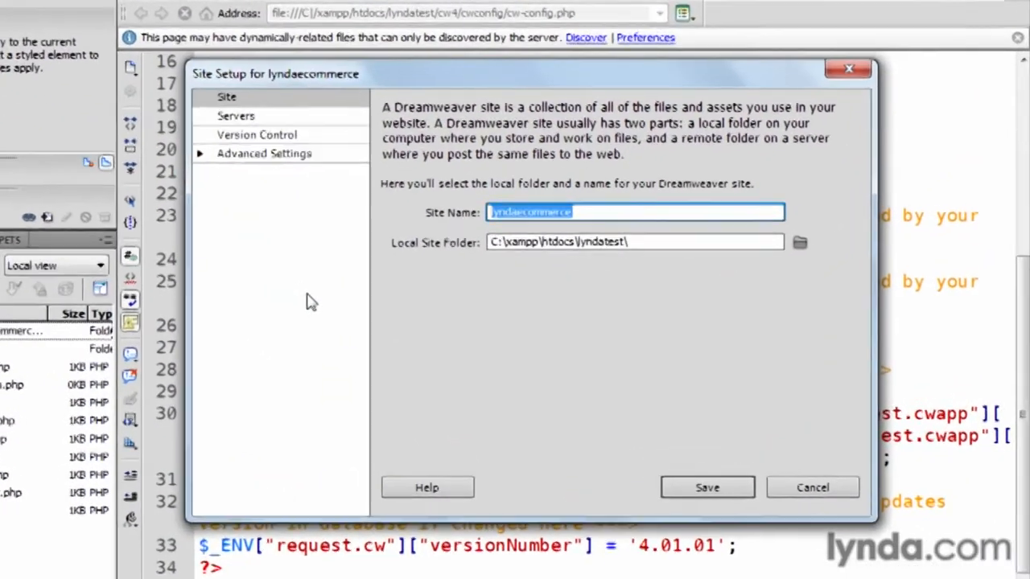
# - Show the lyndaecommerce Servers category and add a new server entry
pyautogui.click(237, 116)
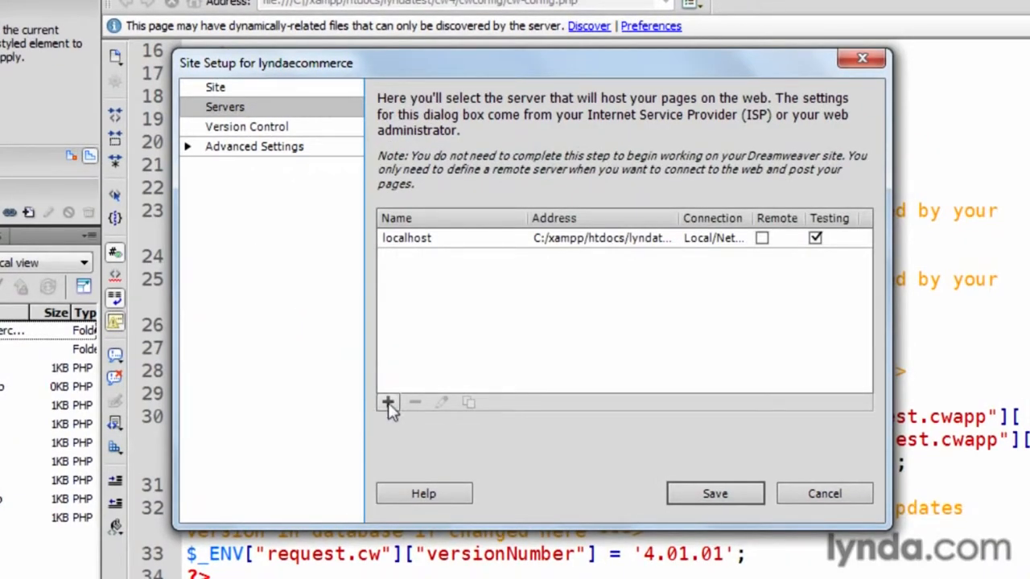
pyautogui.click(389, 402)
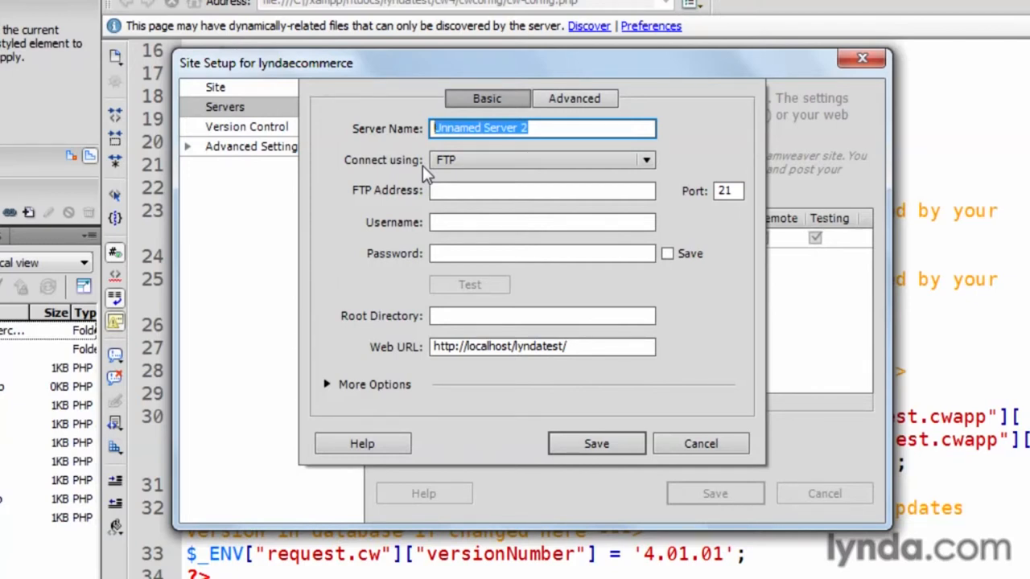
# - Name the new FTP server 'Our Host Server' and move to its FTP Address field
pyautogui.write('Our Host Serv')
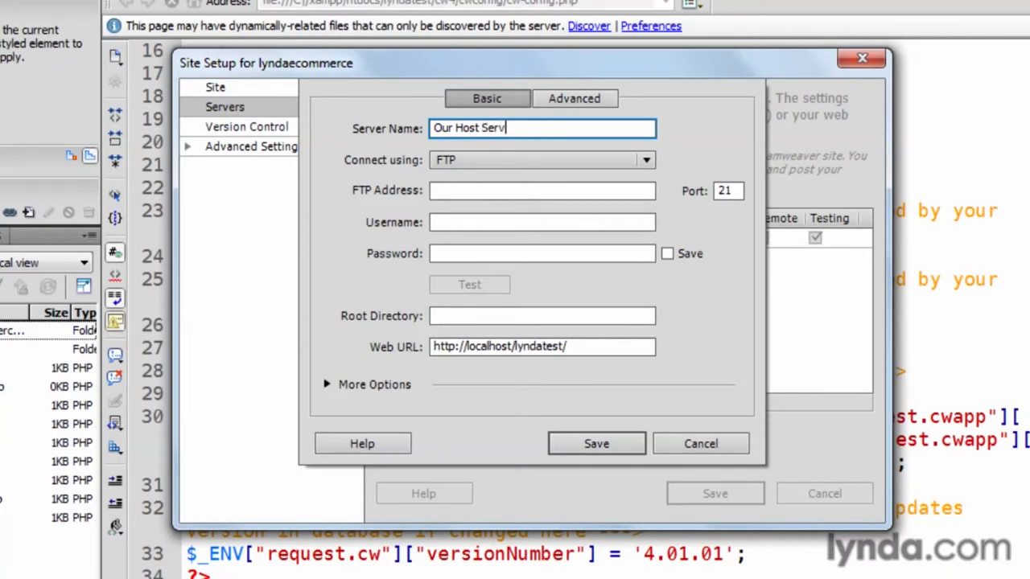
pyautogui.write('er')
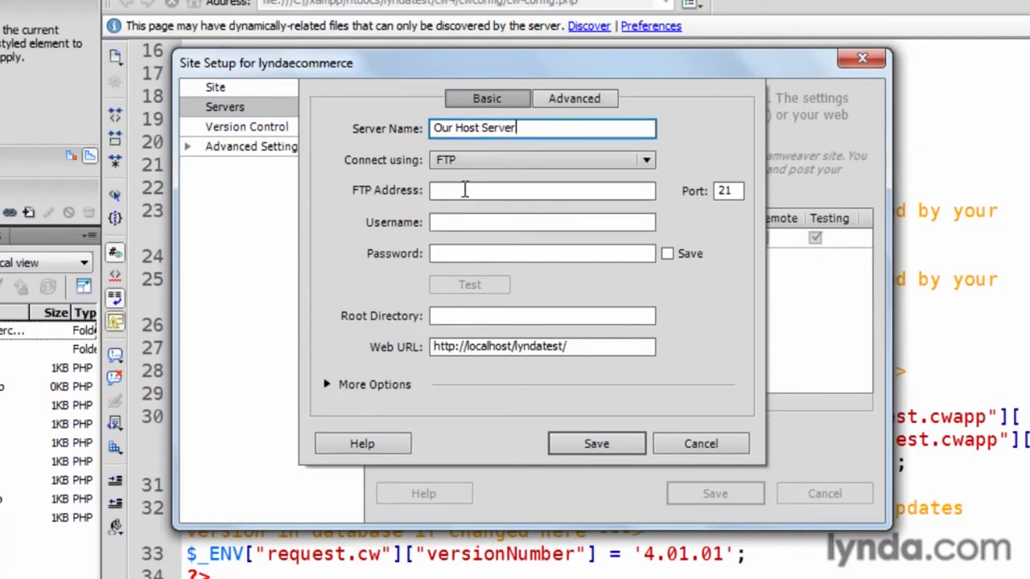
pyautogui.click(541, 190)
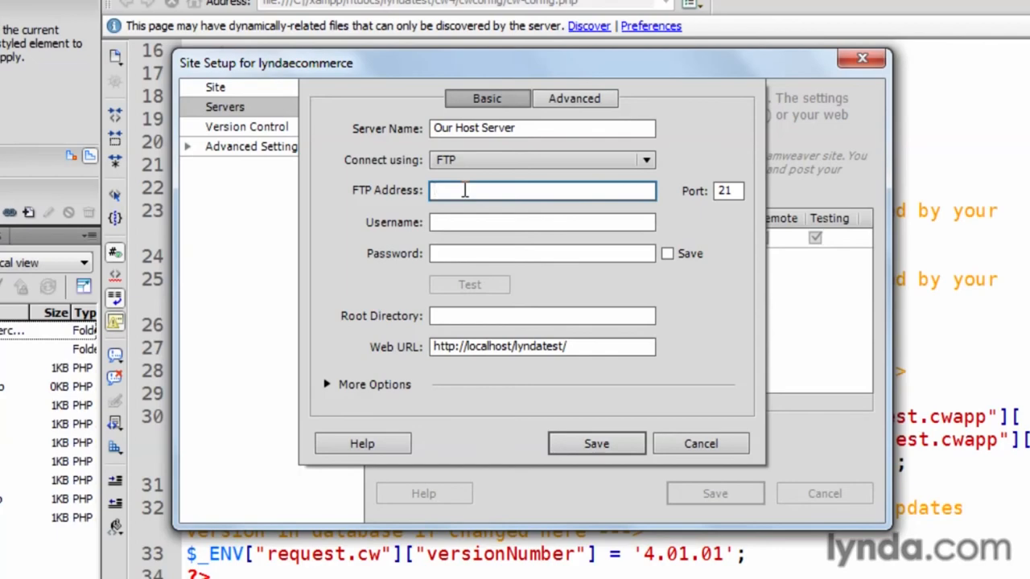